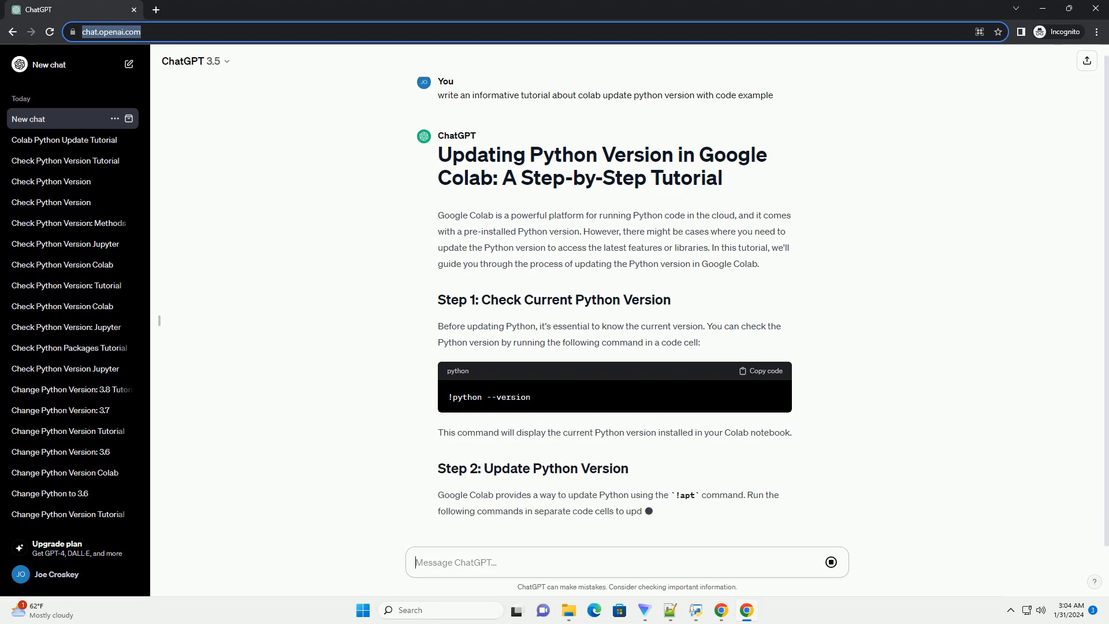
scroll("down", 3)
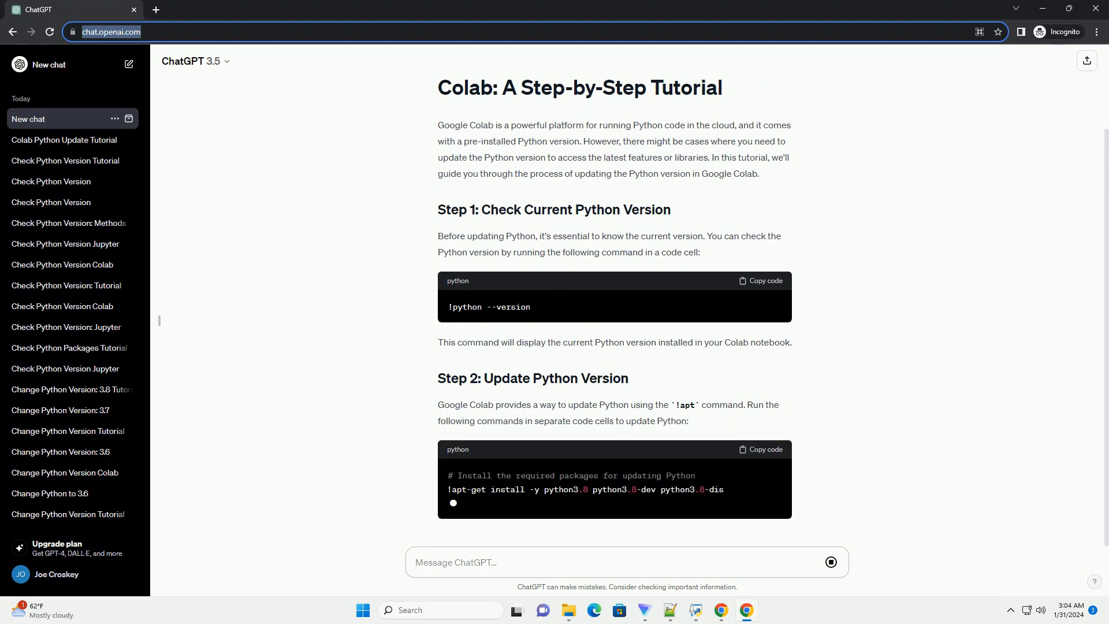
scroll("down", 3)
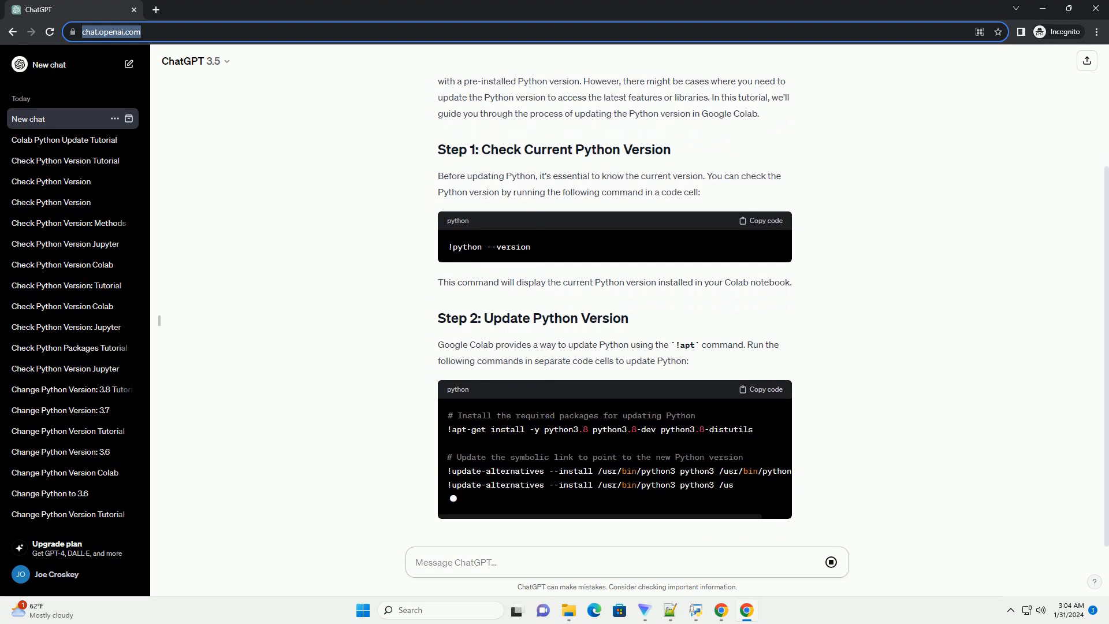
scroll("down", 3)
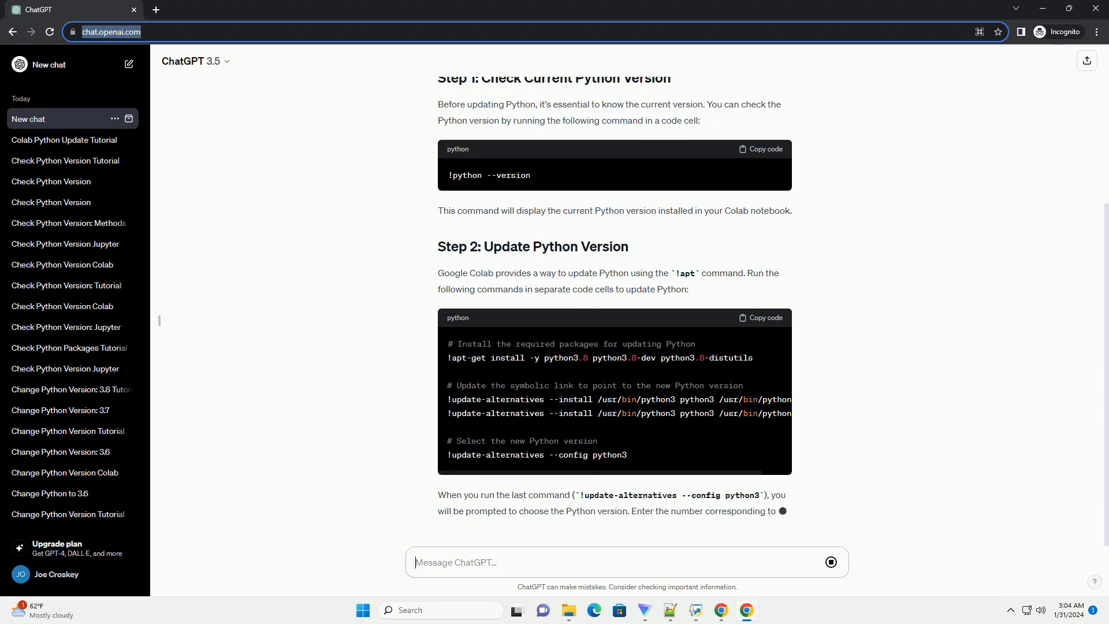
scroll("down", 3)
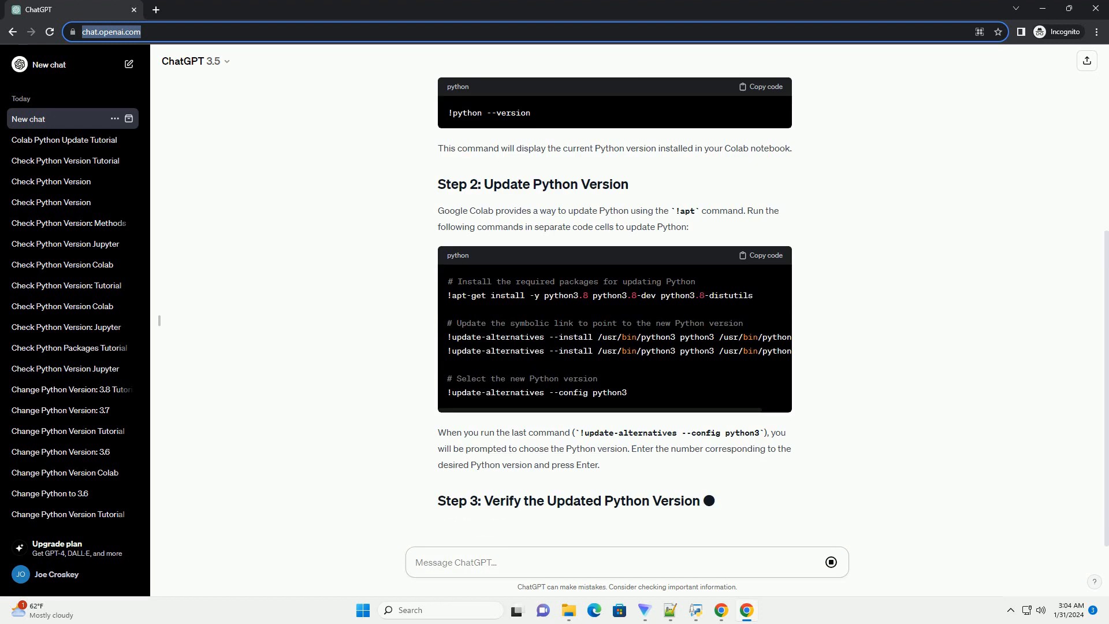
scroll("down", 3)
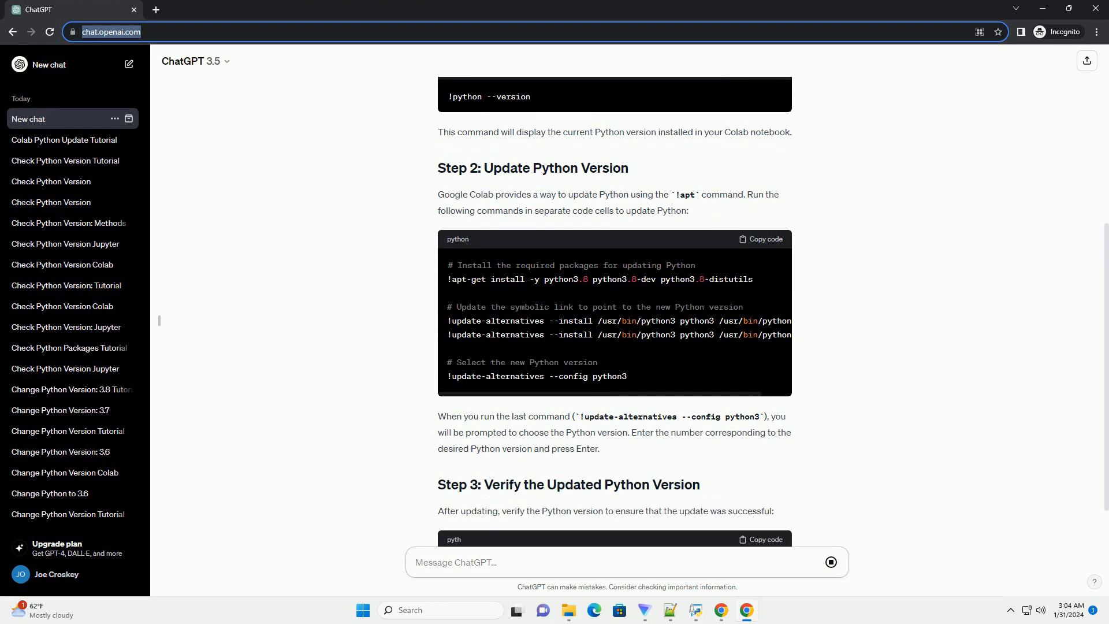
scroll("down", 3)
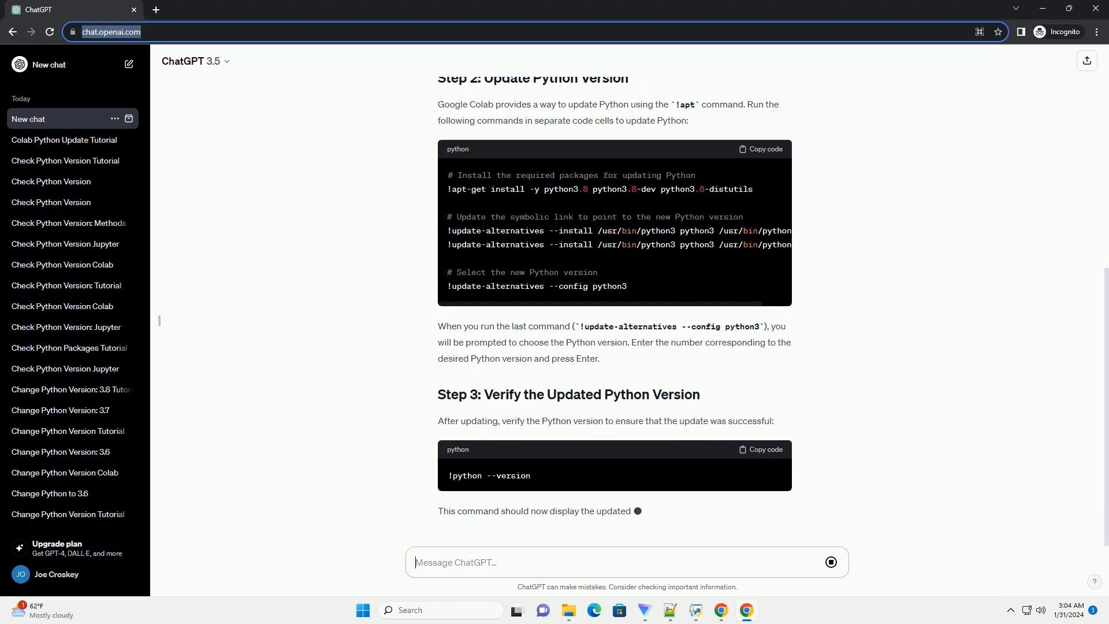
scroll("down", 3)
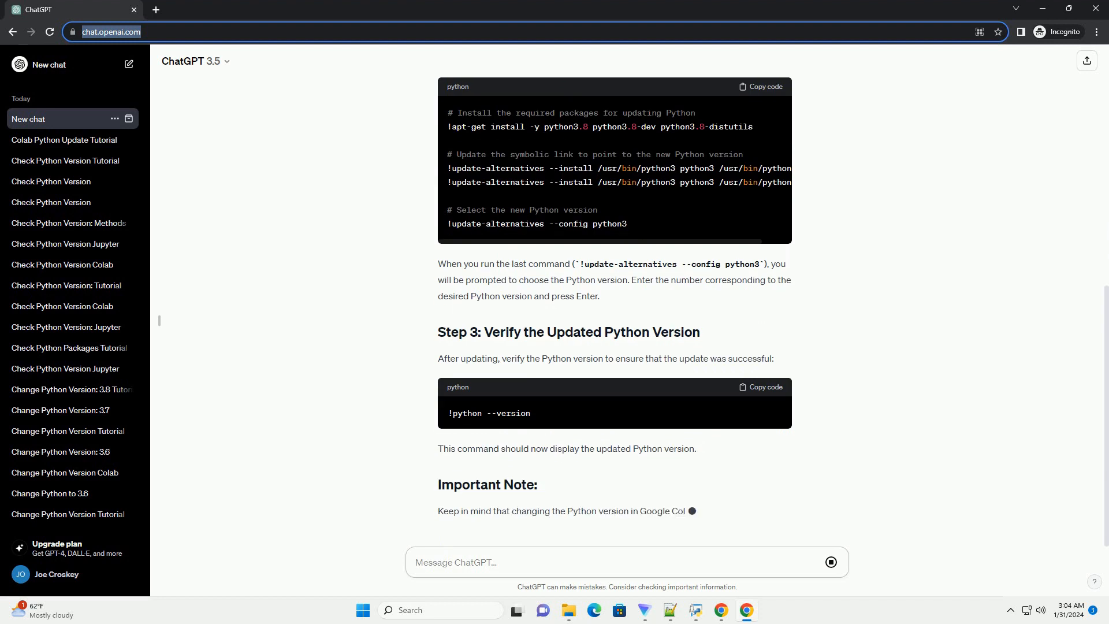
scroll("down", 3)
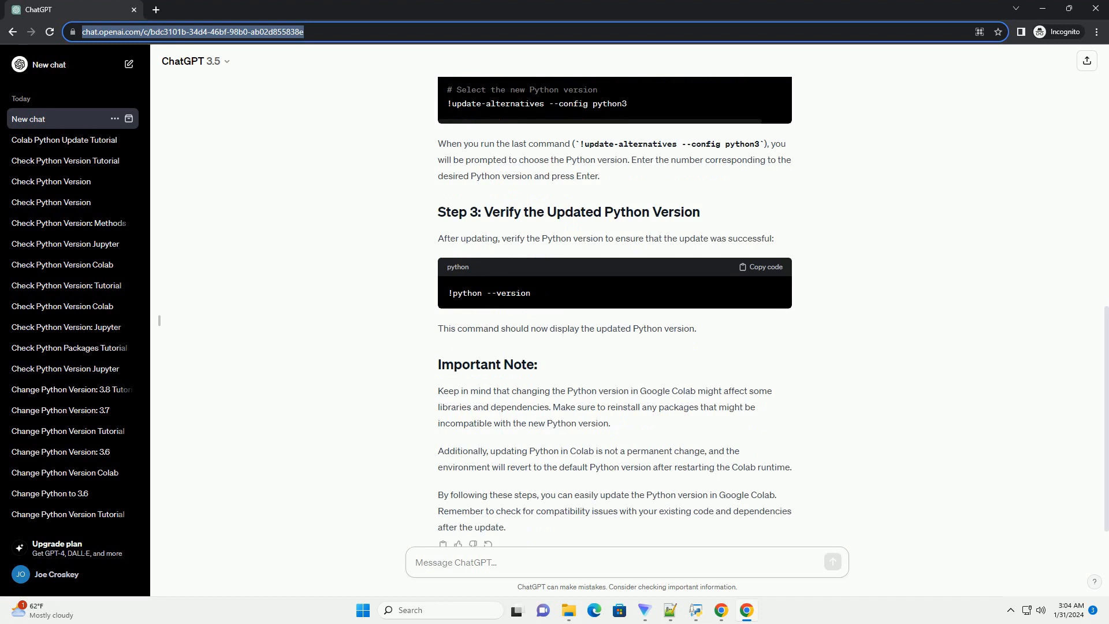
scroll("down", 3)
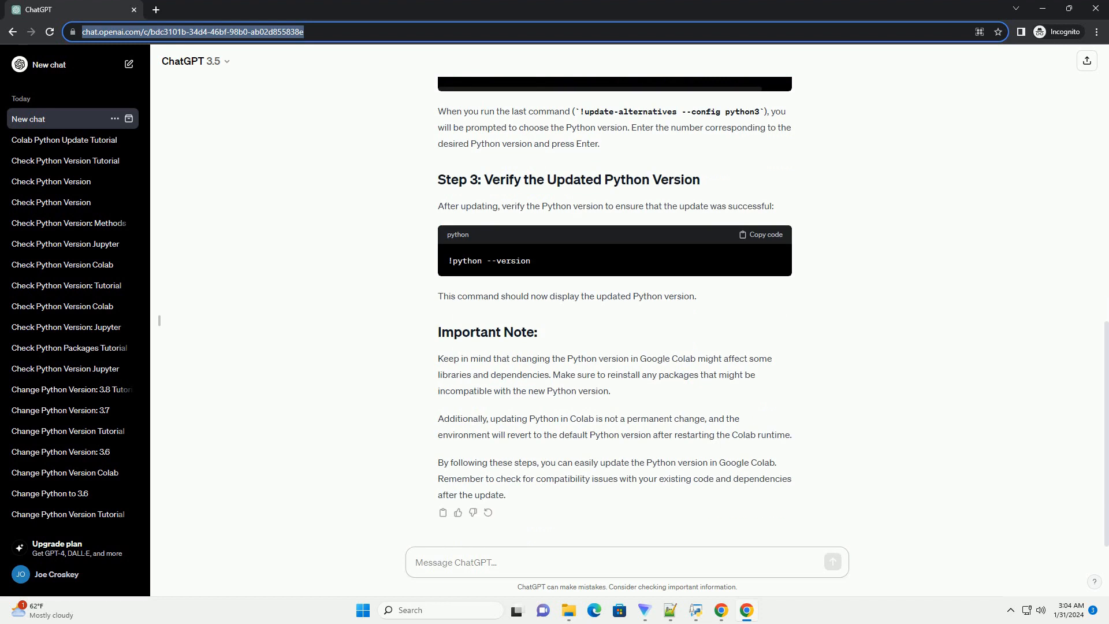